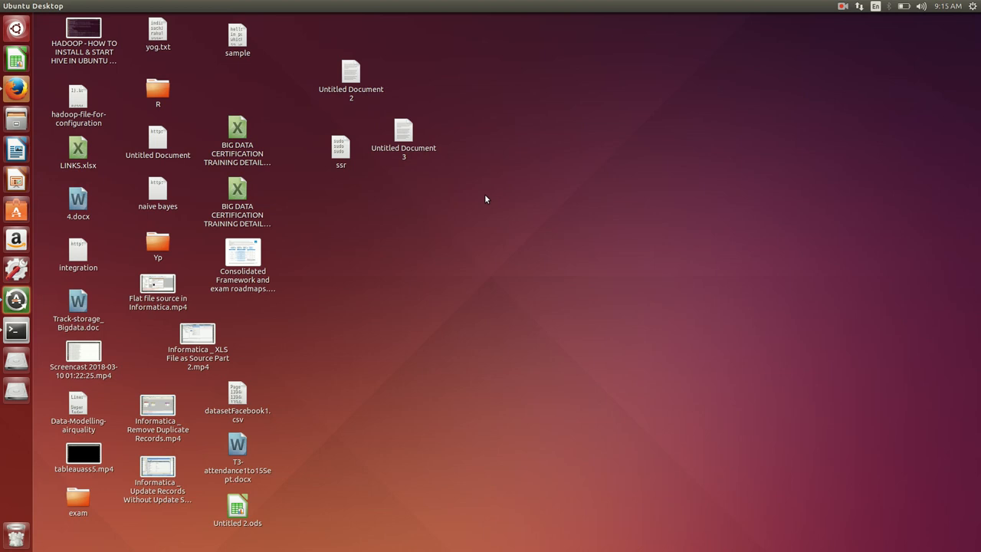
Search the Unity Dash for 'ter' and launch the Terminal application.
type("kaza")
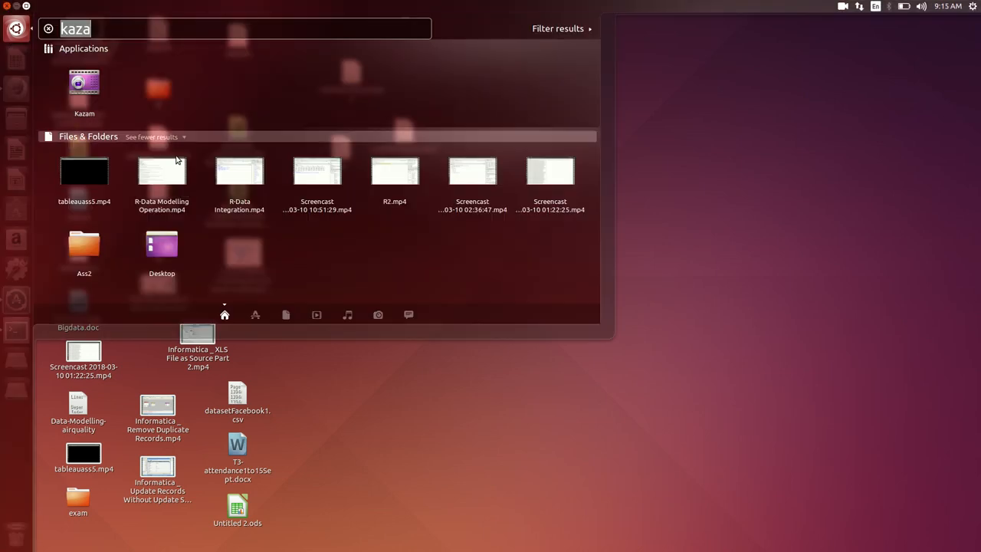
type("ter")
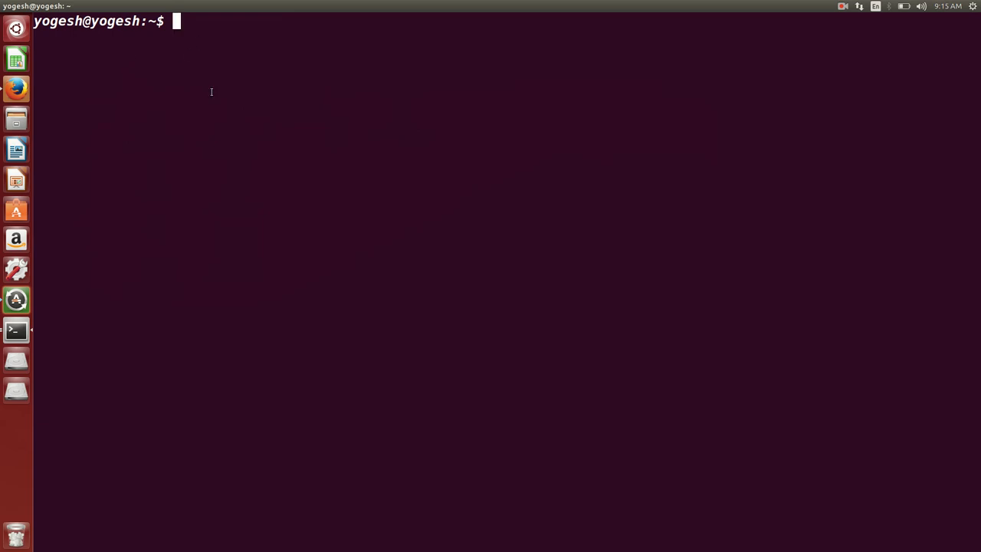
Run lsb_release -a to show the Ubuntu 14.04.5 LTS release details.
type("ls")
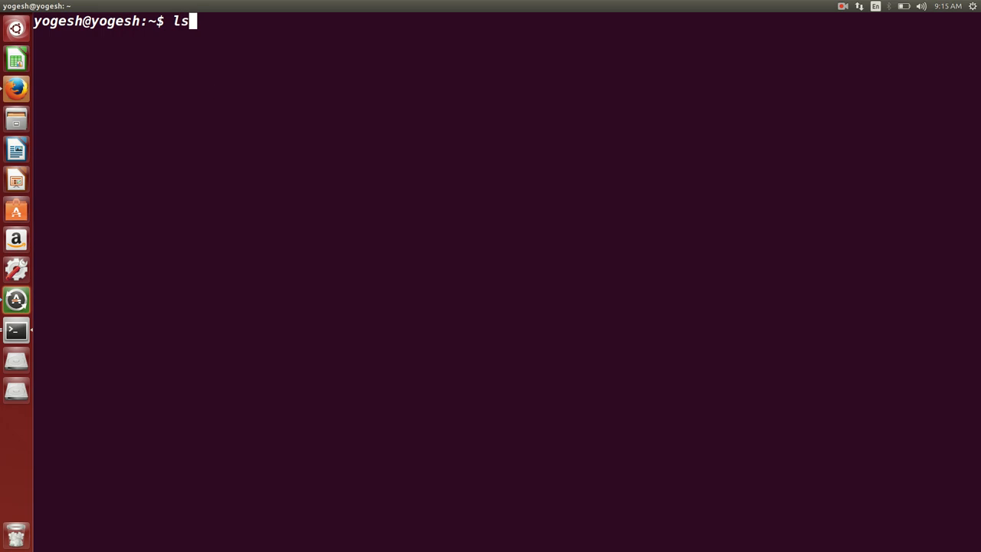
type("b")
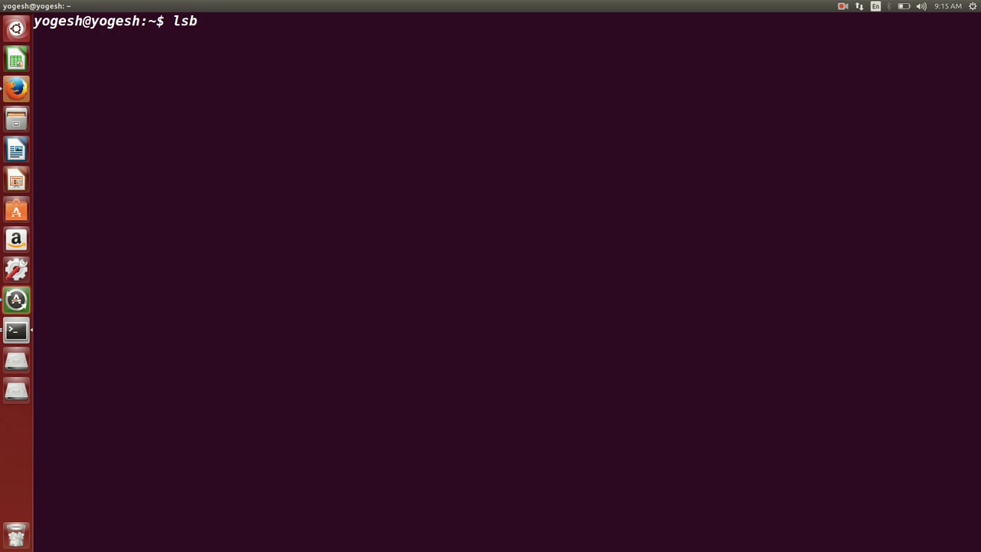
type("_release -a")
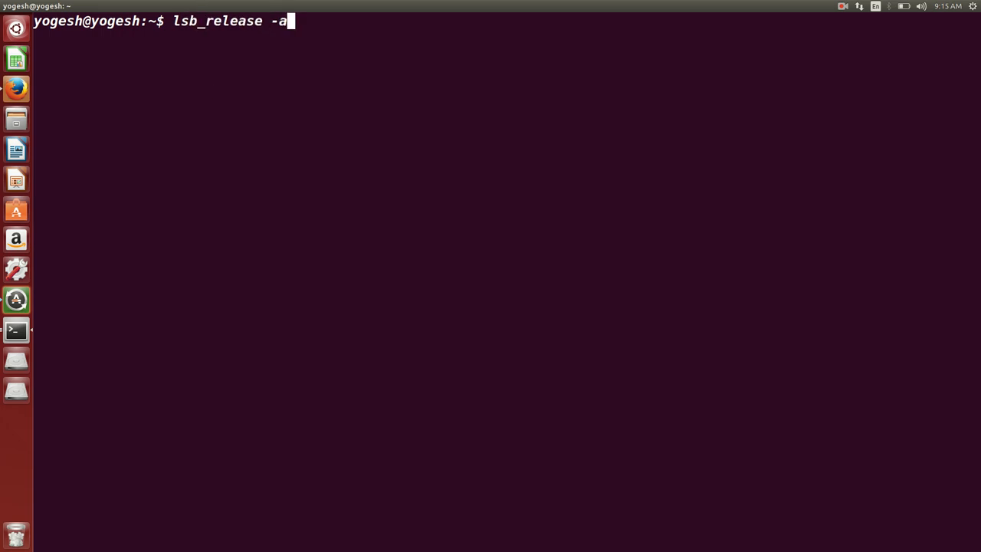
key("Return")
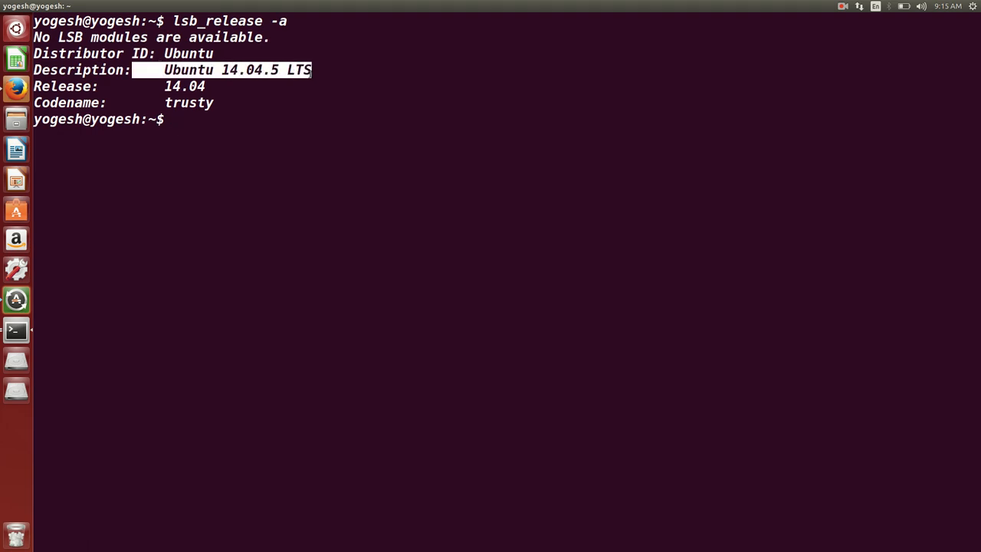
Run uname -a to show the 4.4.0-31-generic x86_64 kernel details.
type("u")
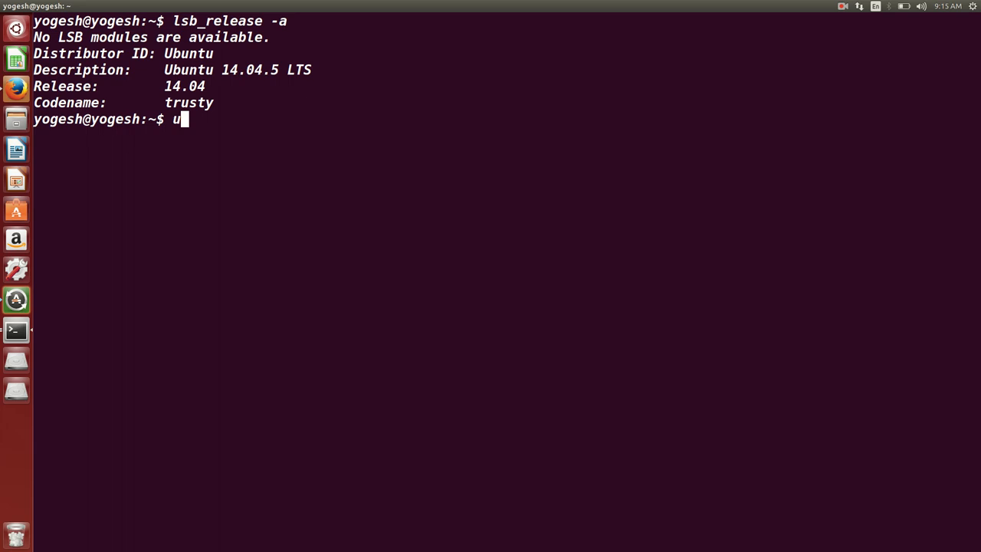
type("name -a")
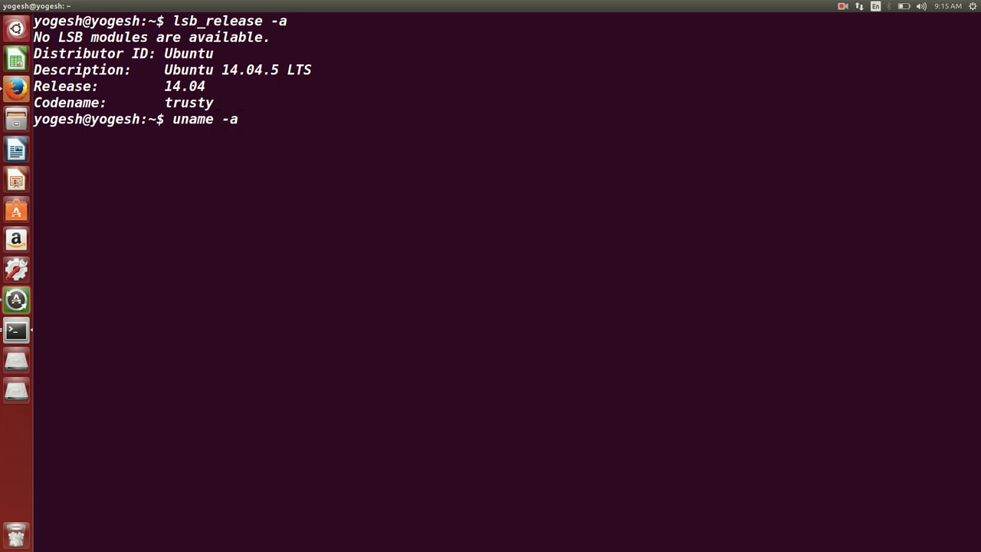
key("Return")
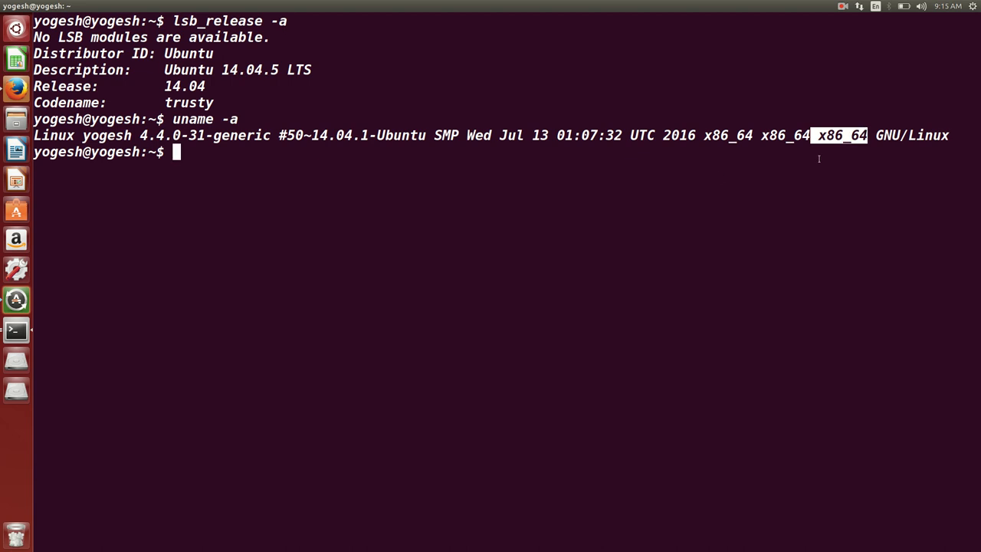
Try sudo apt-get install mysql-sqrver, which fails to locate the package, then recall it.
type("s")
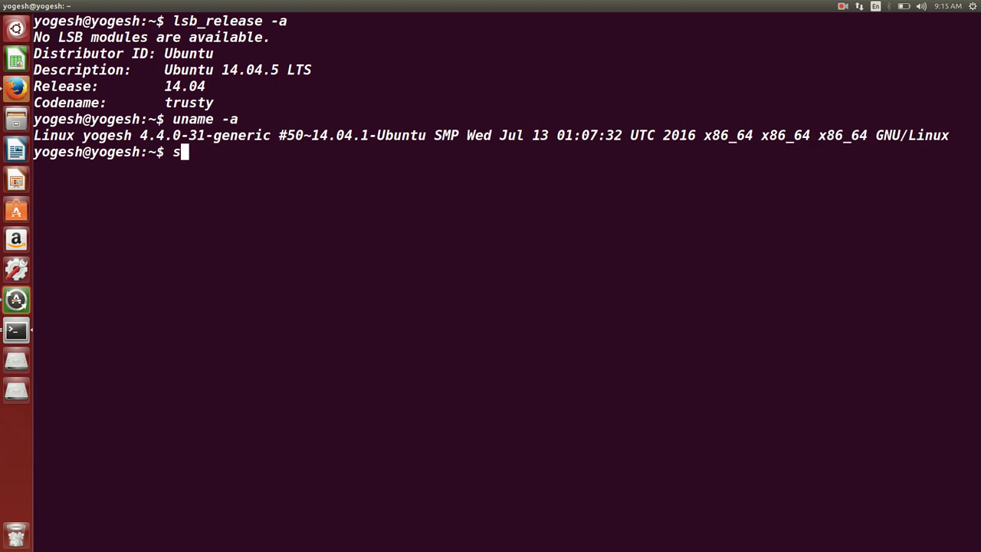
type("udo a")
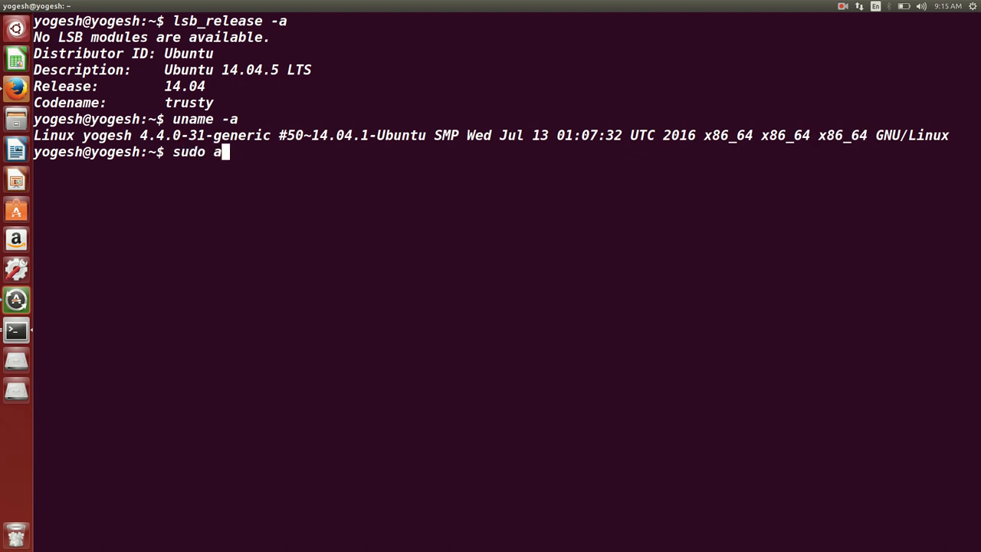
type("pt")
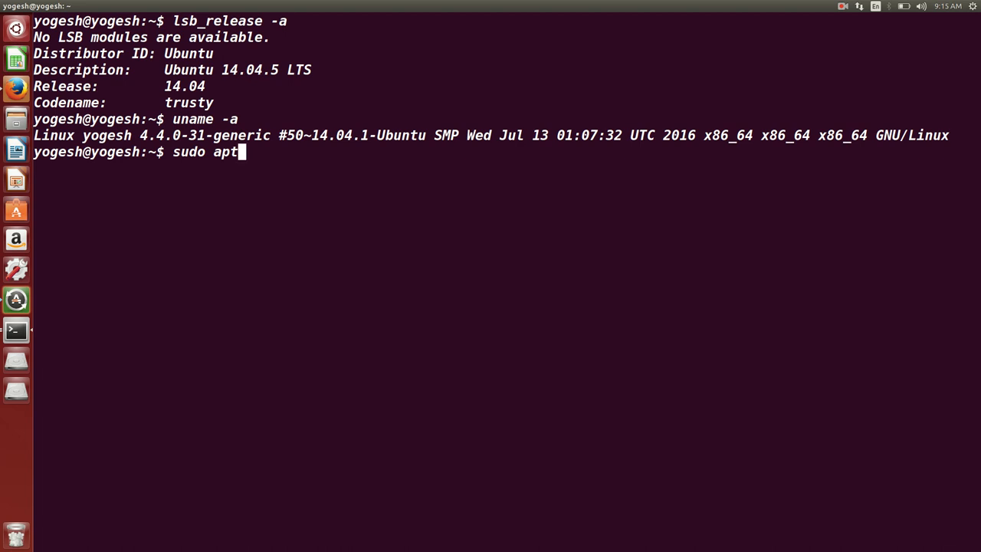
type("-")
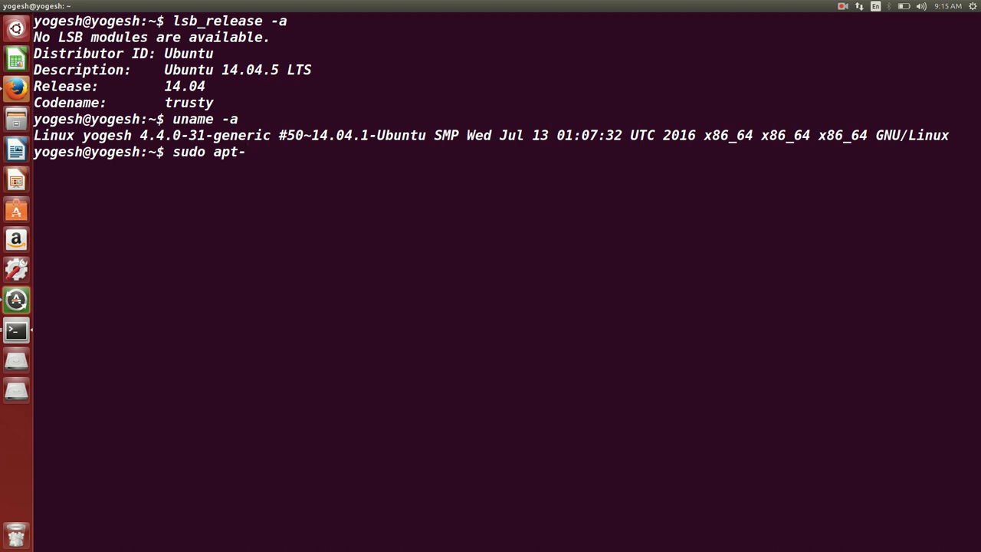
type("get i")
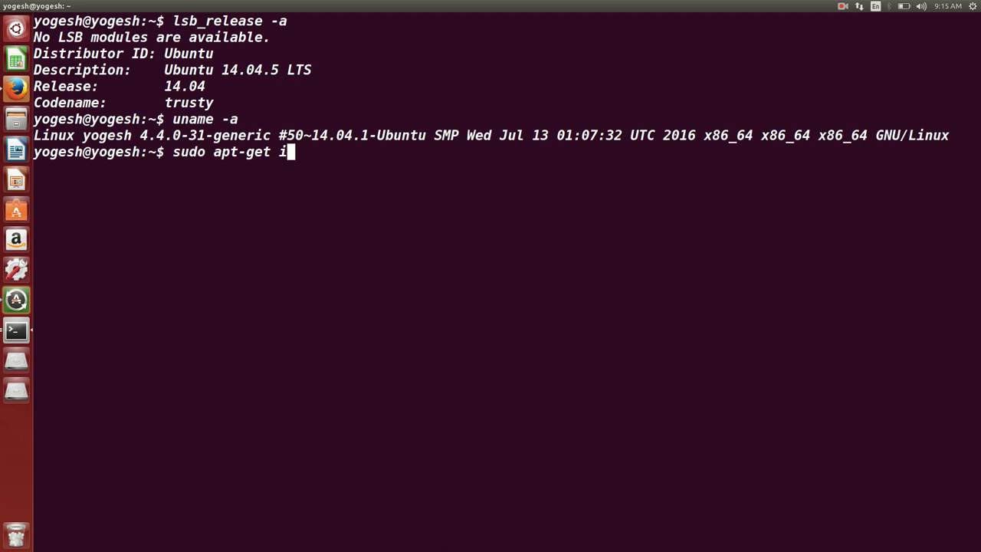
type("nstall")
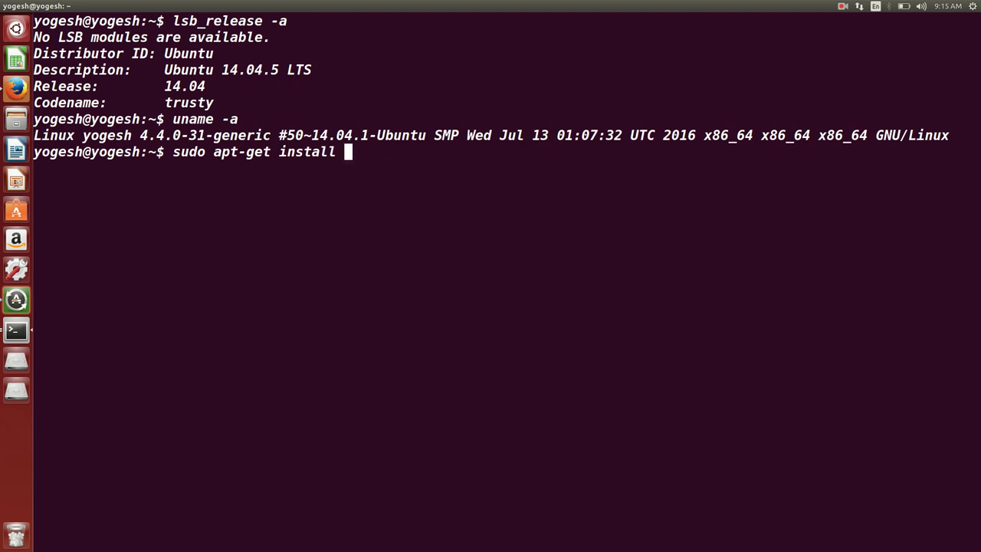
type("mysql")
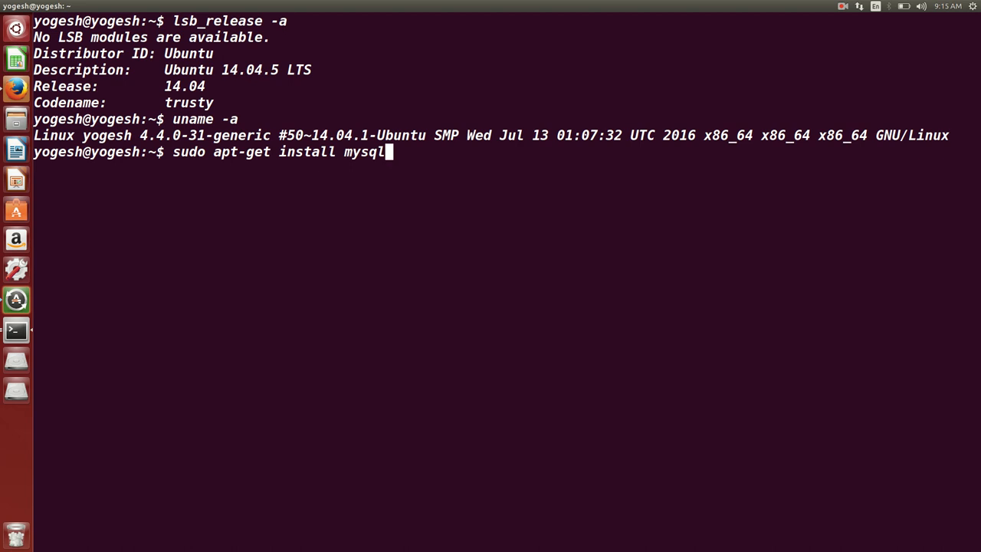
type("-")
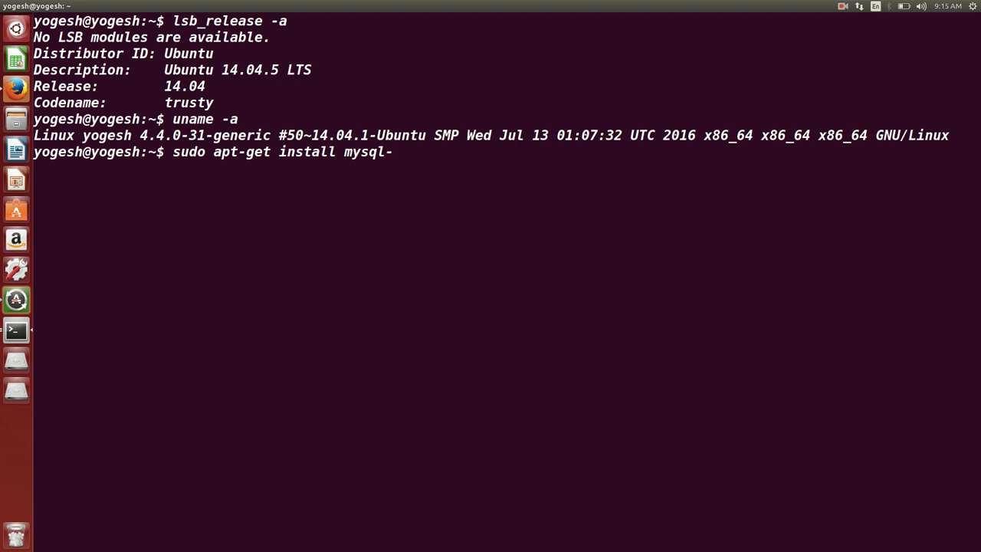
type("sqrver")
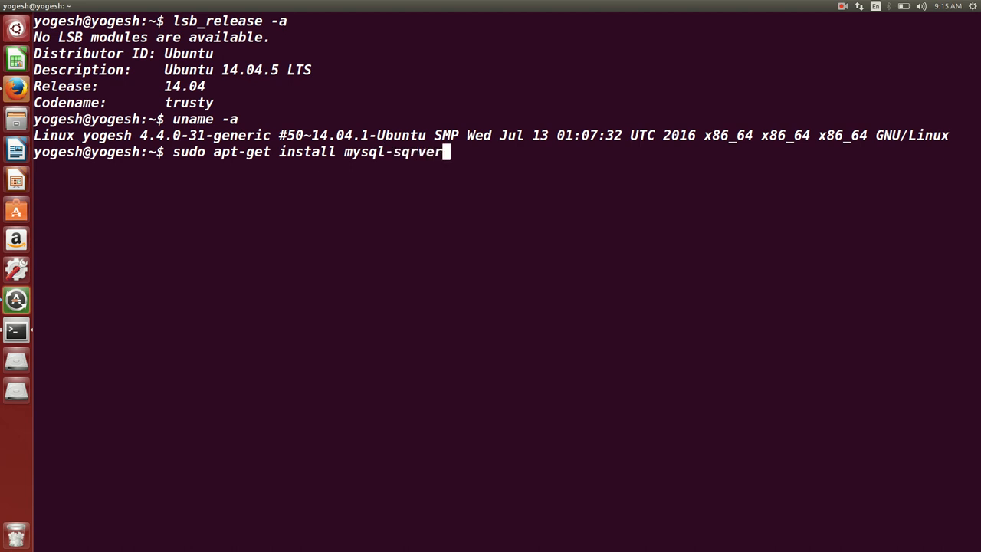
key("Return")
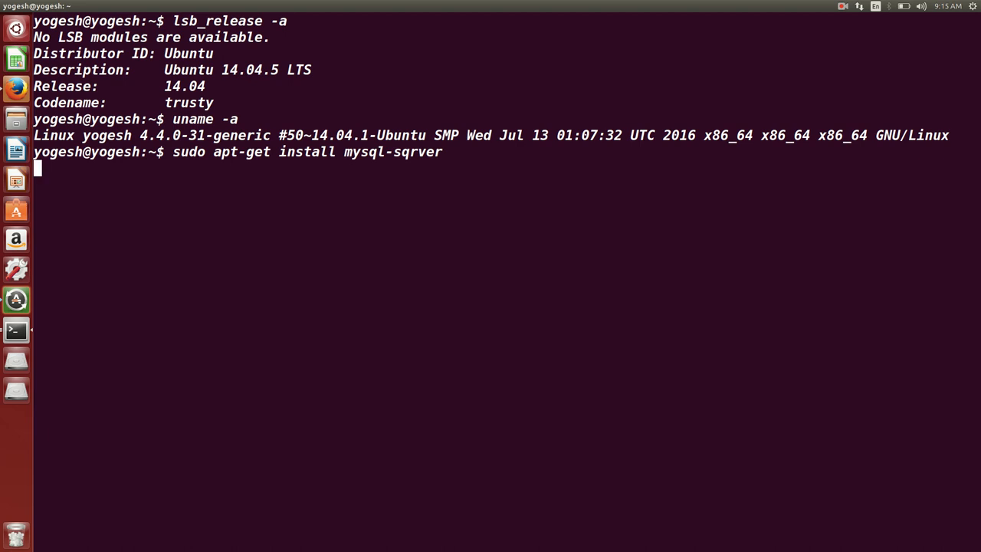
key("Return")
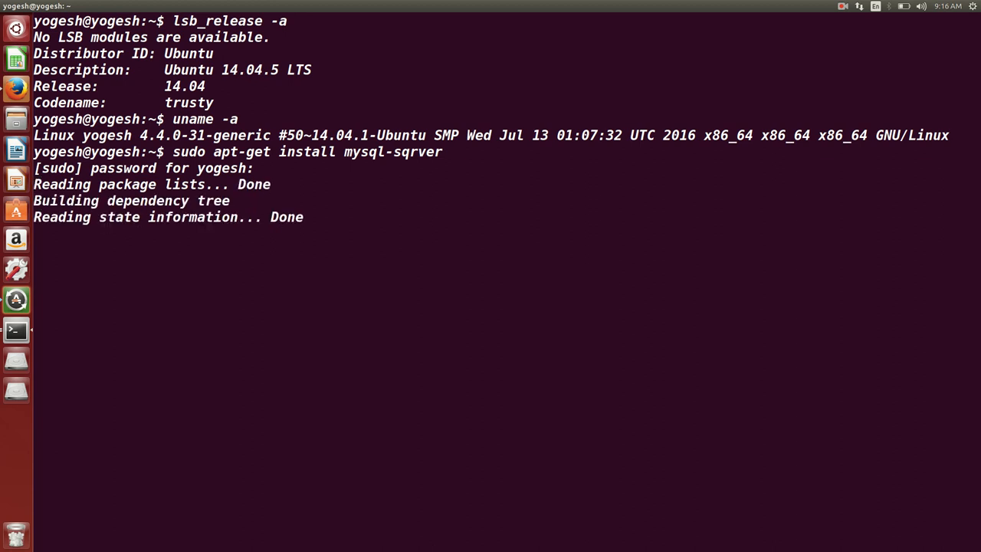
key("Return")
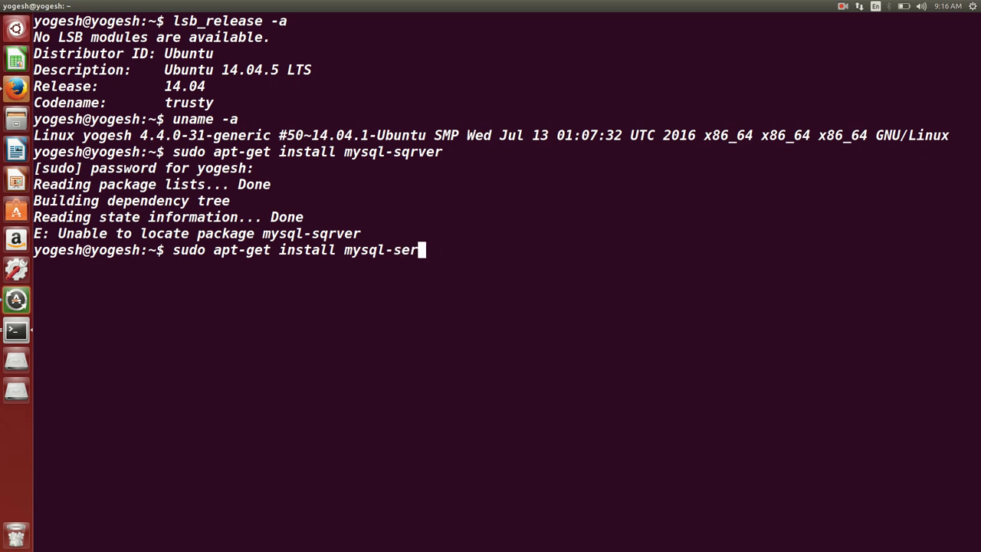
Correct the command to mysql-server and confirm installing the twelve packages with Y.
type("ver")
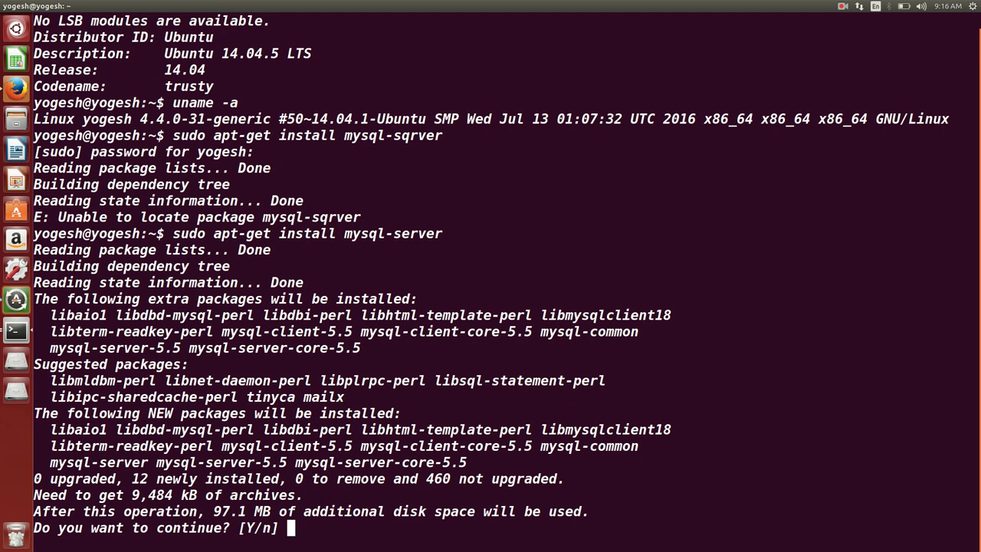
type("Y")
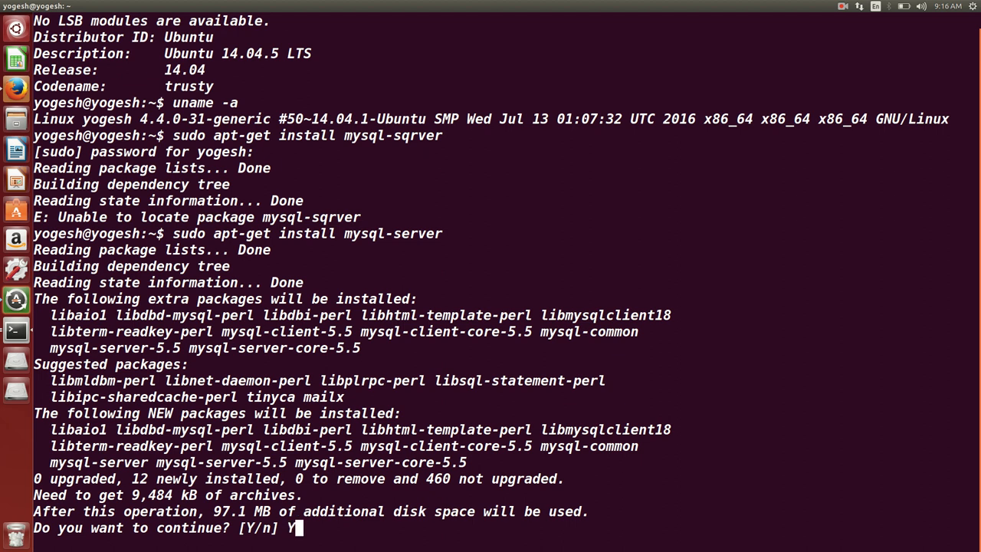
key("Return")
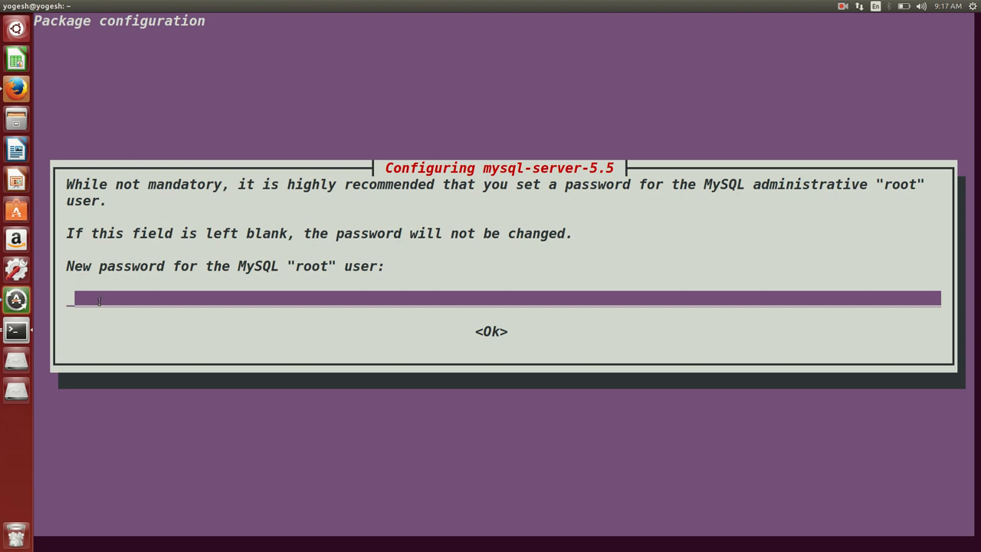
Enter the new MySQL root password and repeat it in the confirmation prompt.
type("**")
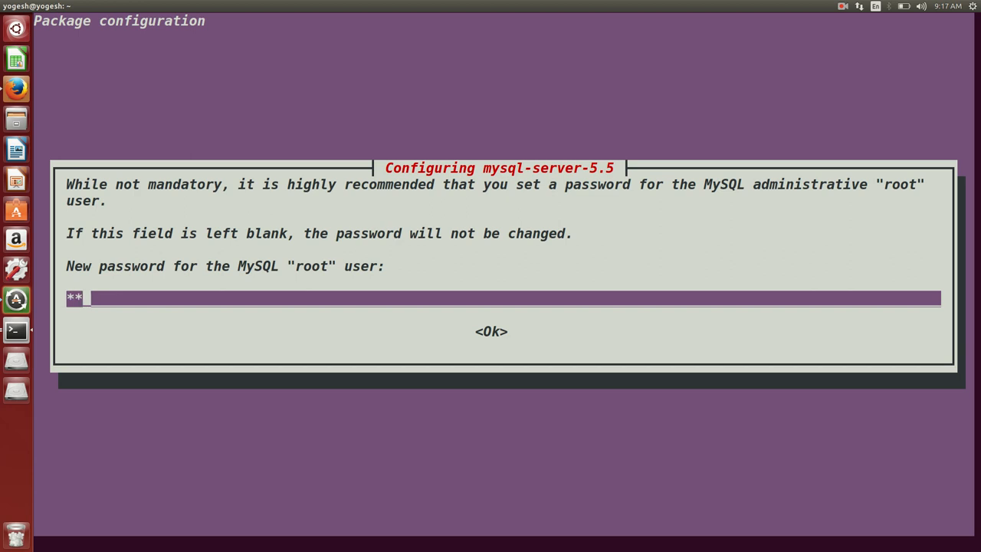
left_click(490, 331)
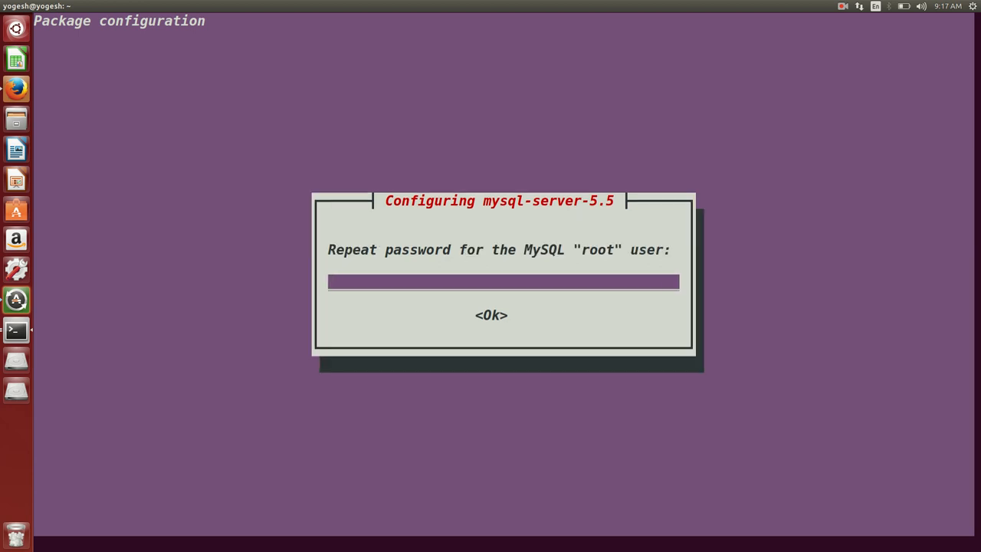
type("***")
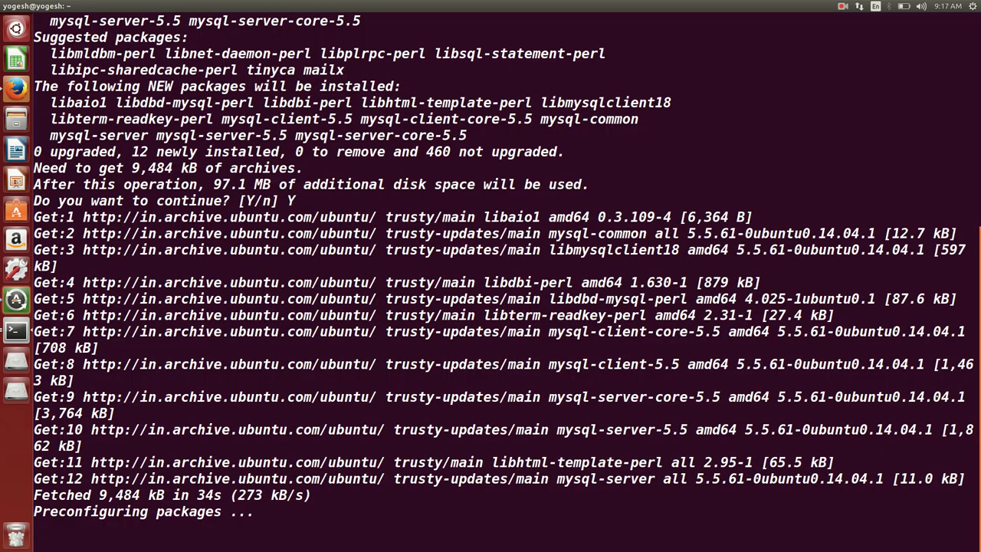
Scroll through the apt-get output while the MySQL 5.5 packages unpack and set up.
scroll("down", 3)
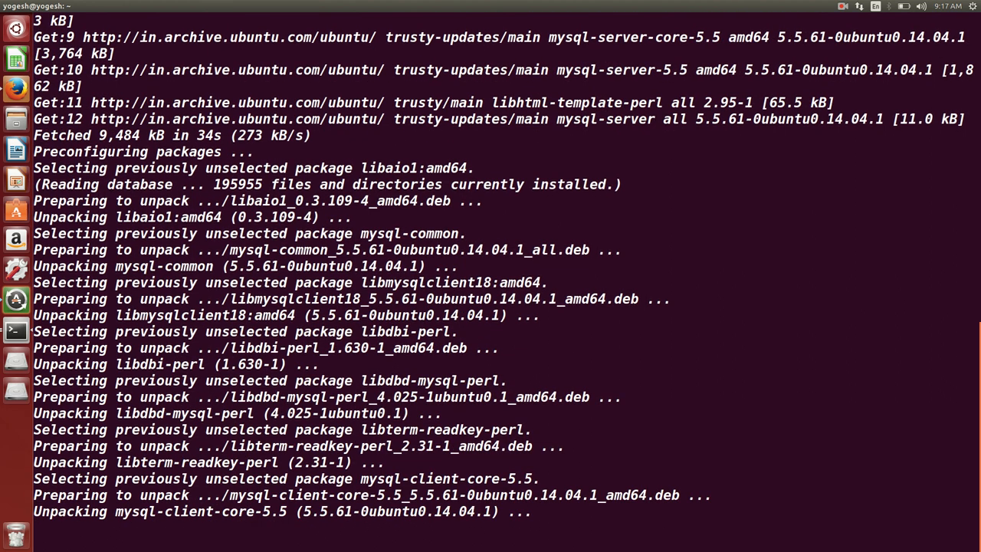
scroll("down", 3)
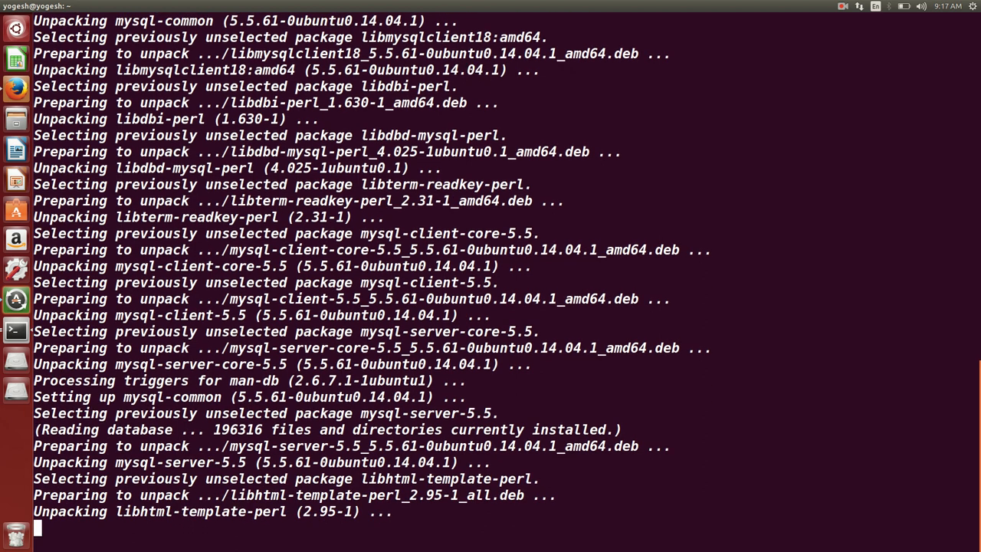
scroll("down", 3)
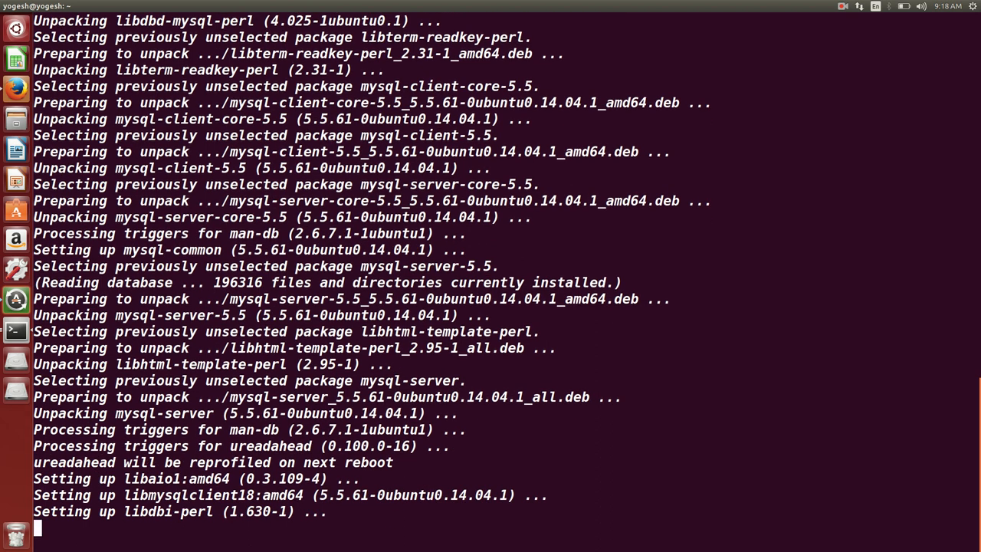
scroll("down", 3)
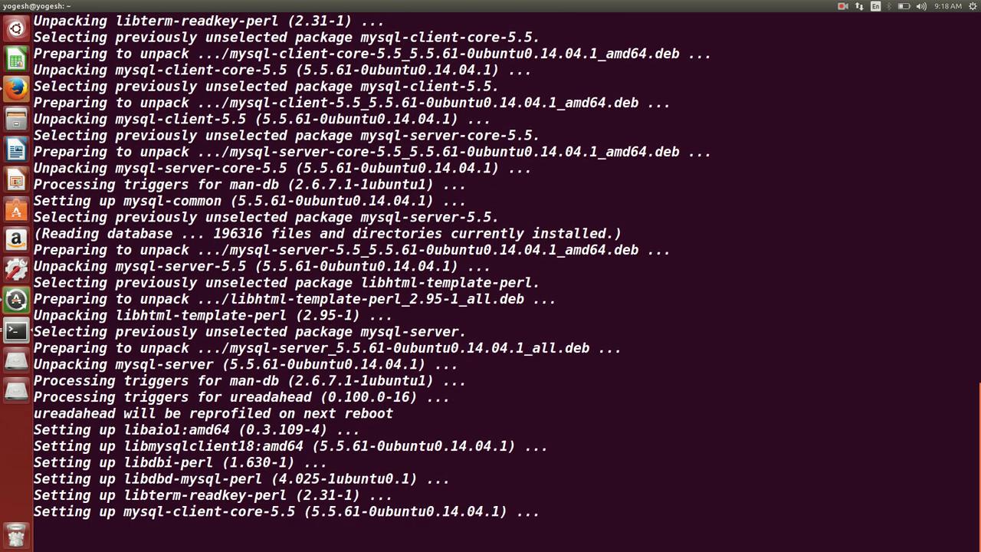
scroll("down", 3)
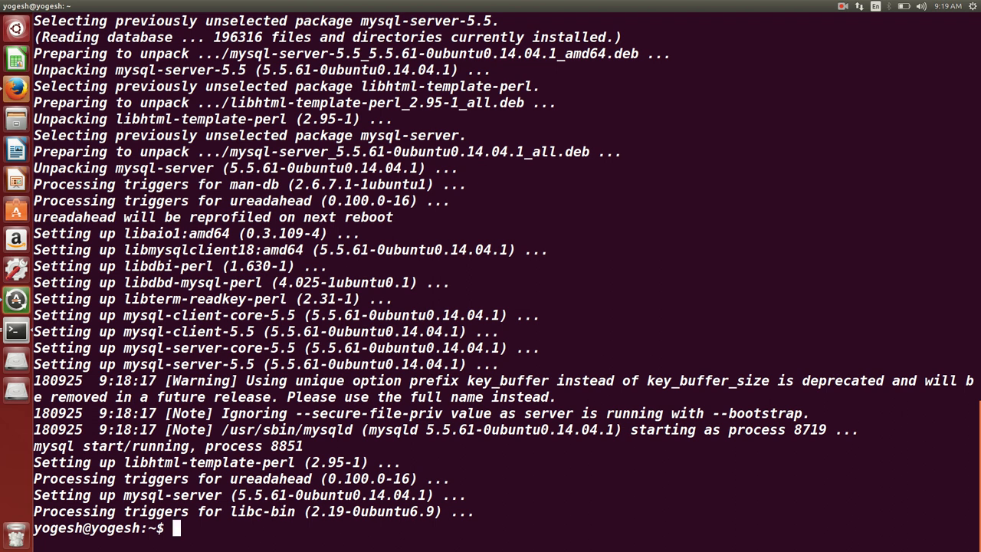
Log in to the MySQL 5.5.61 monitor as root using sudo mysql -u root -p.
type("sudo")
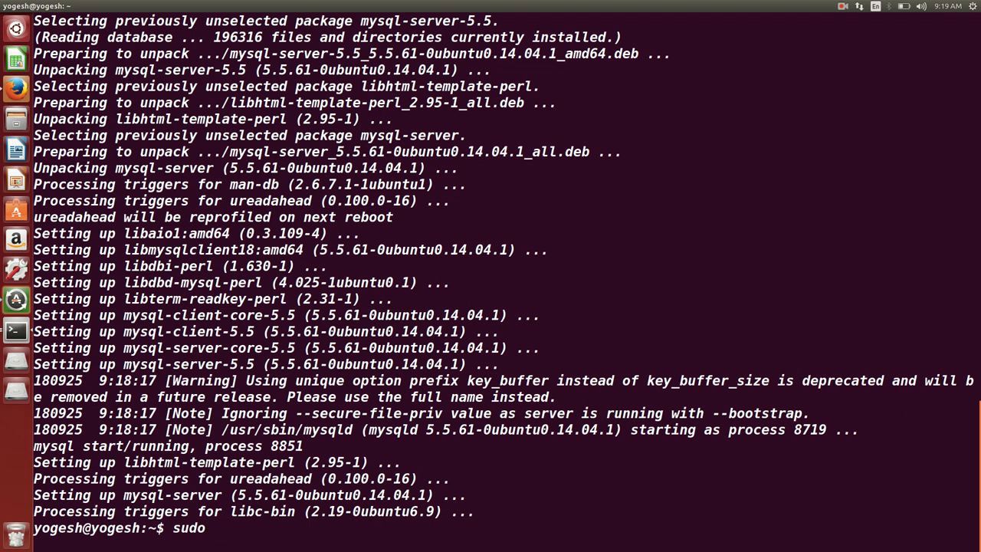
type("m")
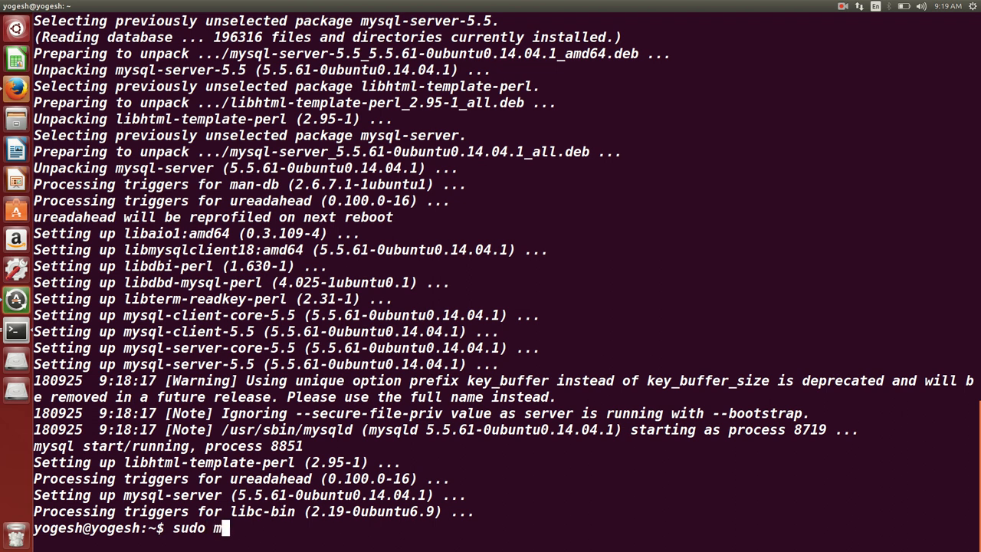
type("ysql")
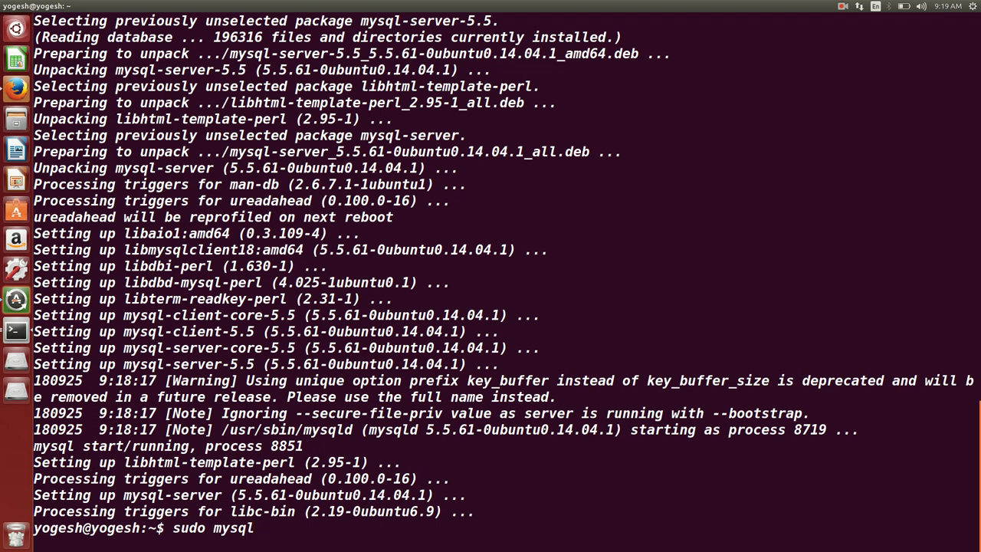
key("Tab")
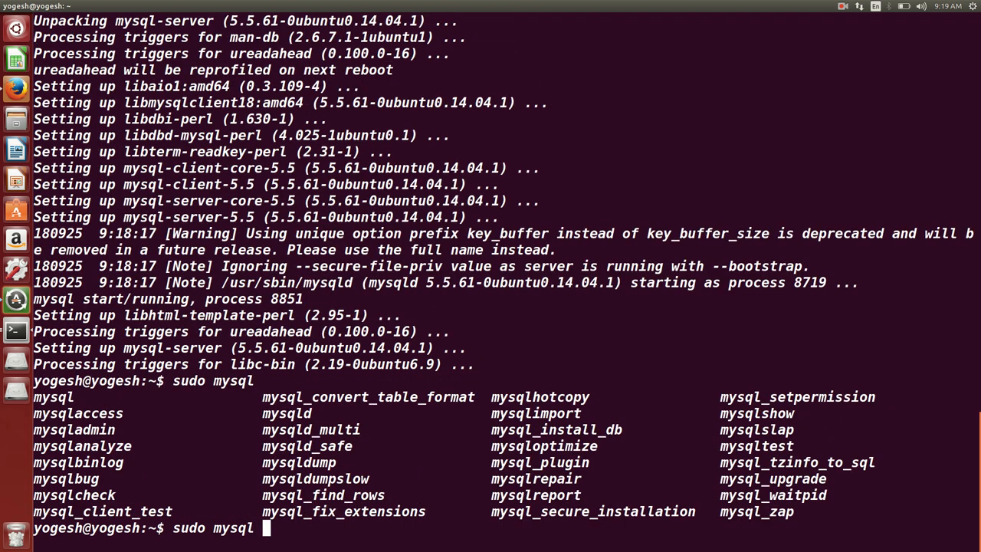
type("-root")
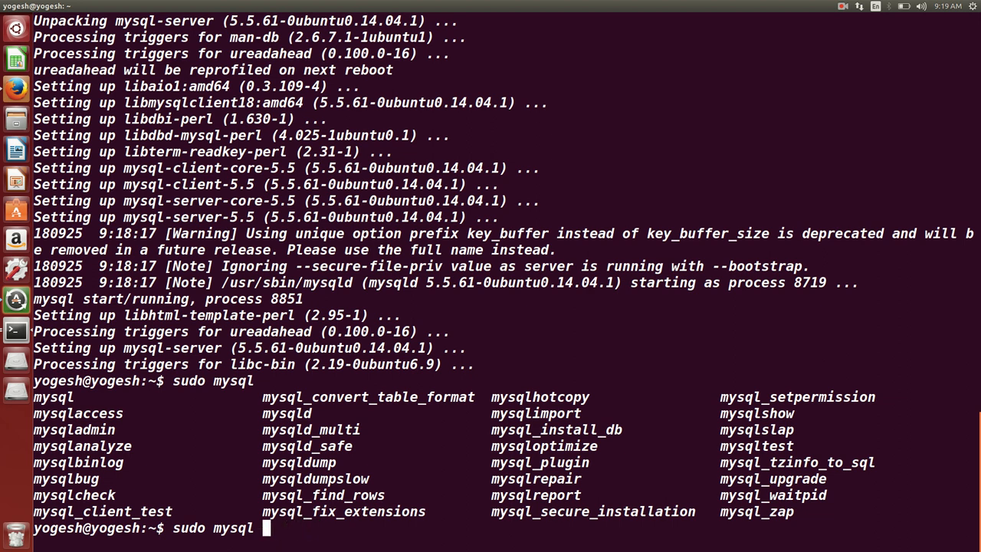
type("-u")
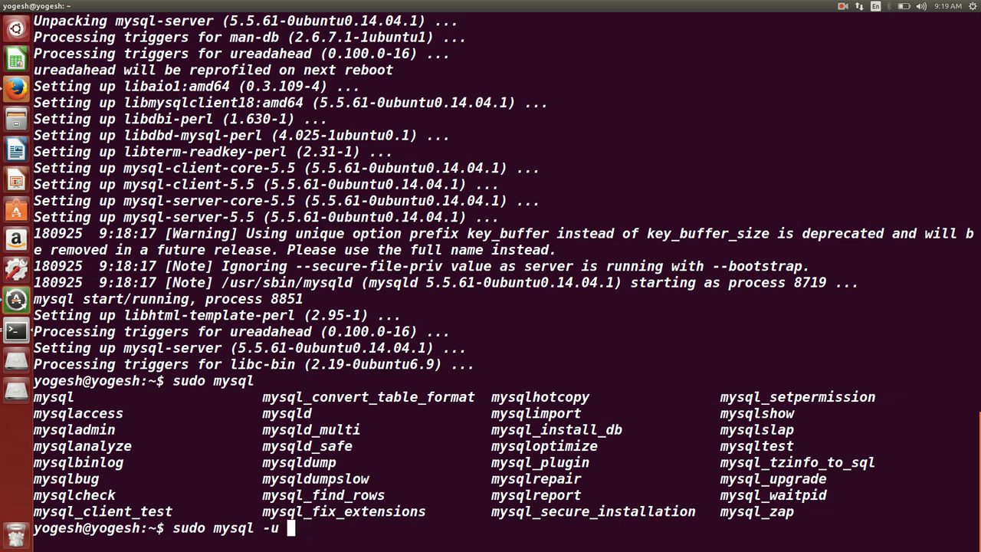
type("root")
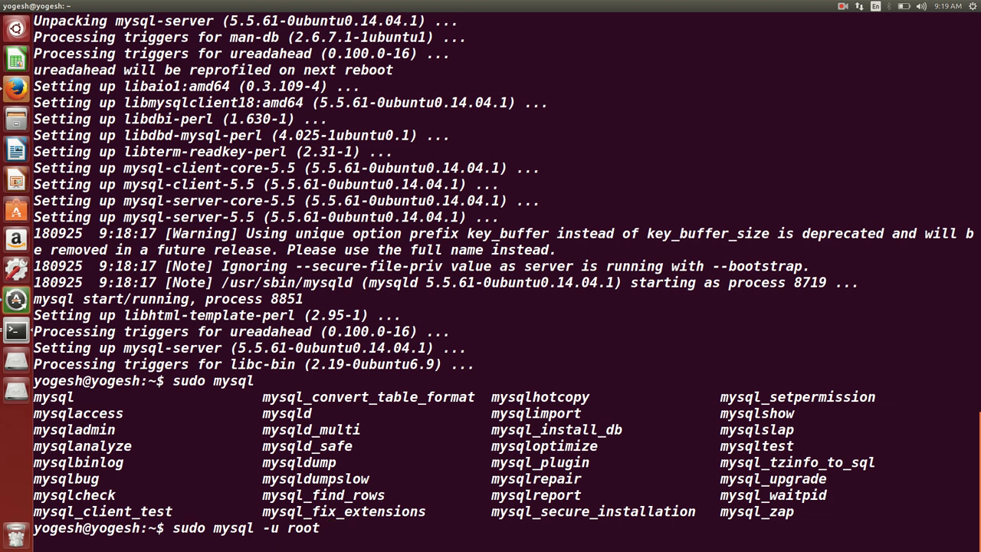
type("-p")
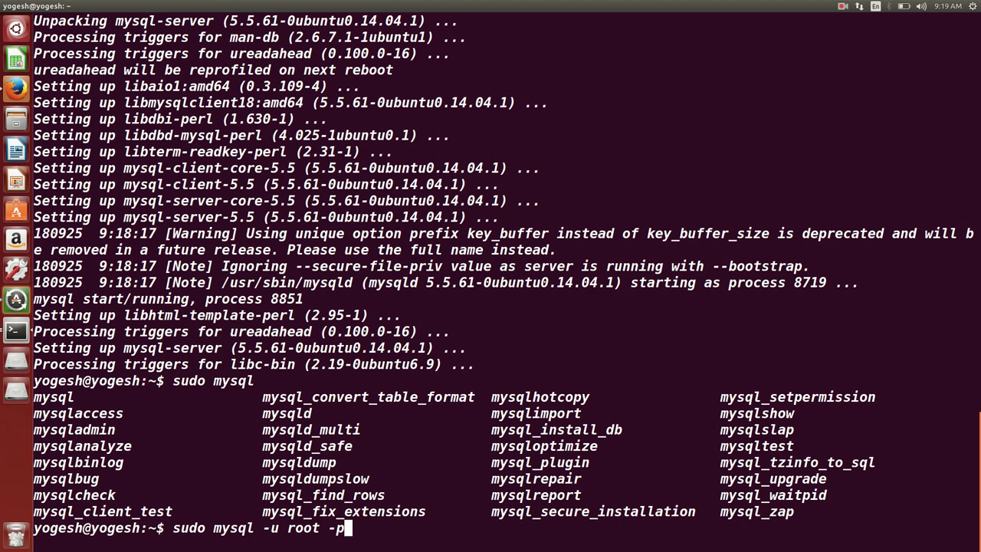
key("Return")
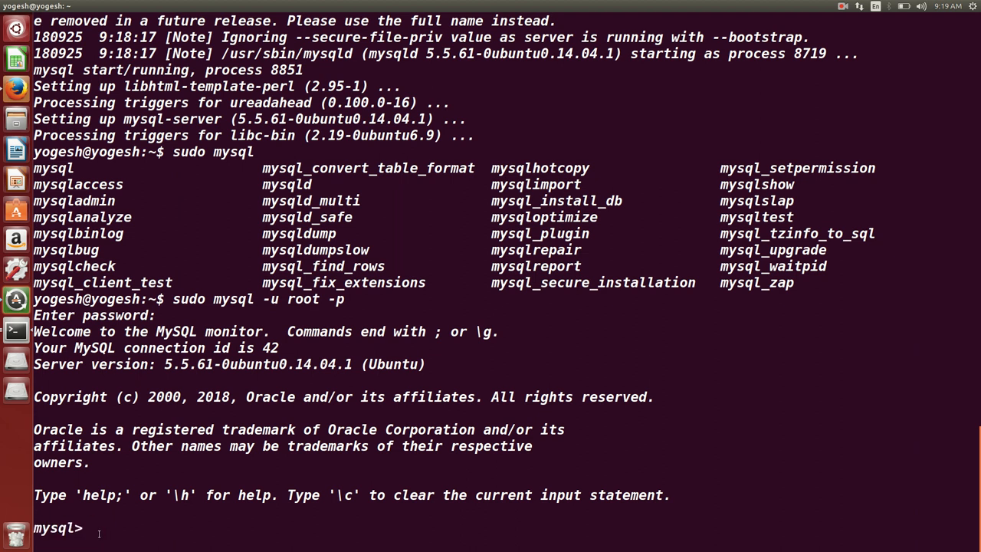
Run show databases; to list information_schema, mysql and performance_schema.
type("show")
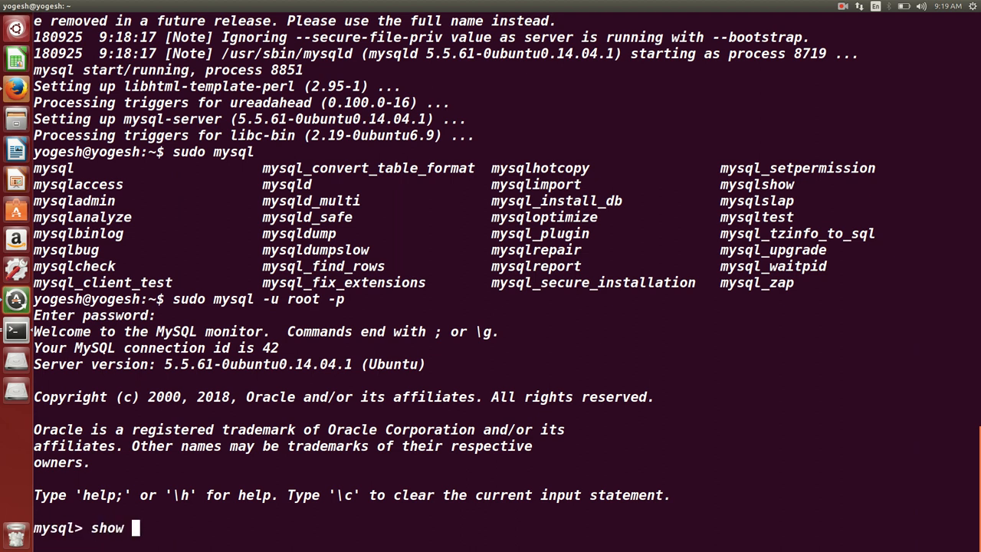
type("databas")
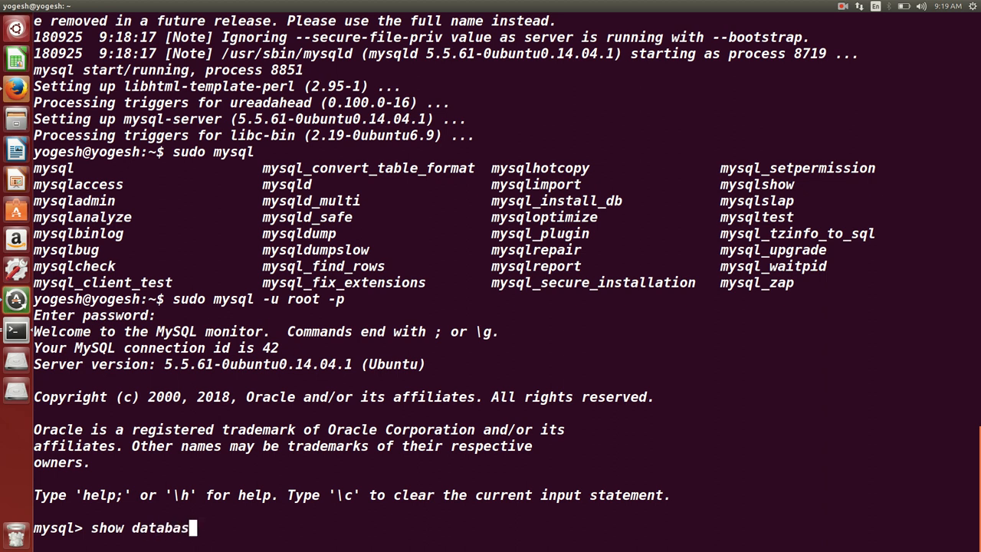
type("es;")
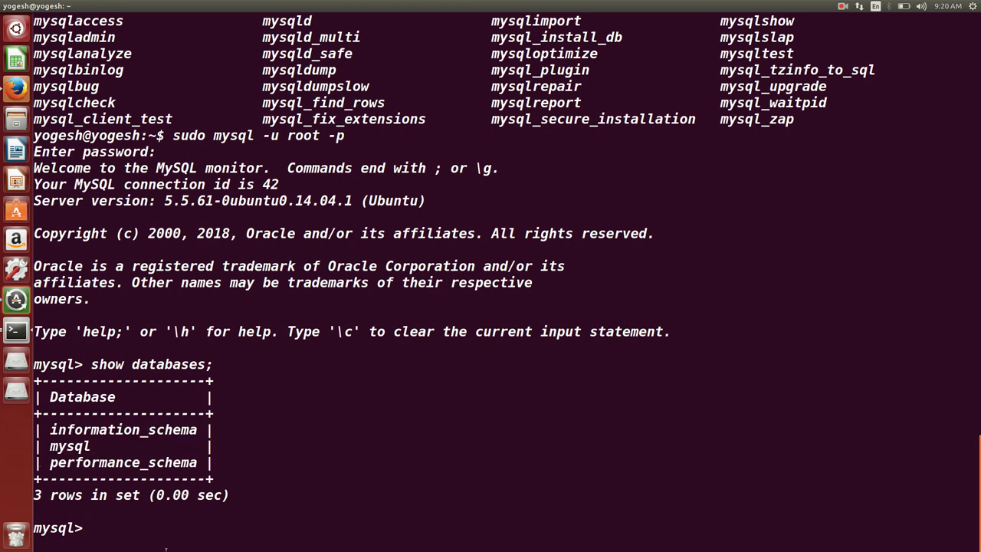
Switch to the mysql database with use mysql;, then type exit at the prompt.
type("use")
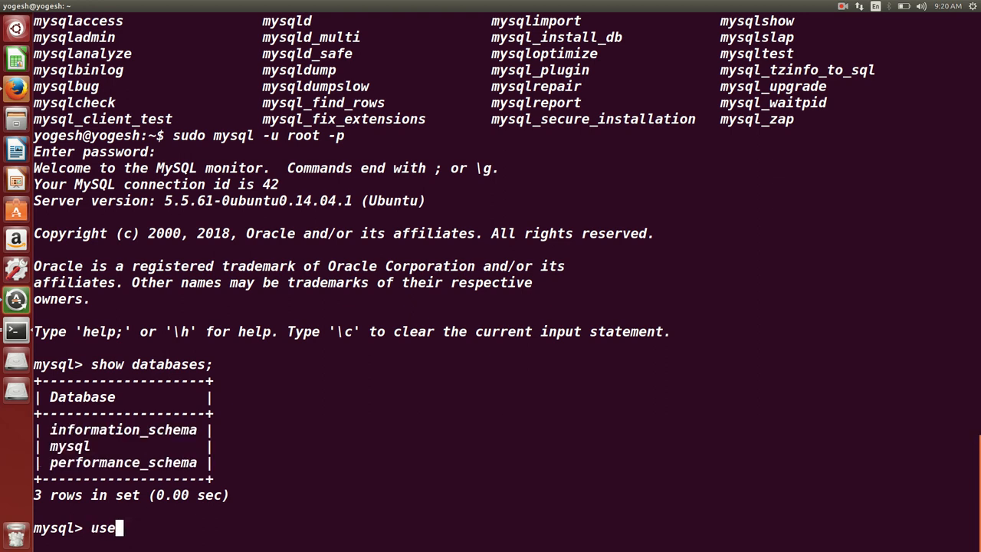
type("m")
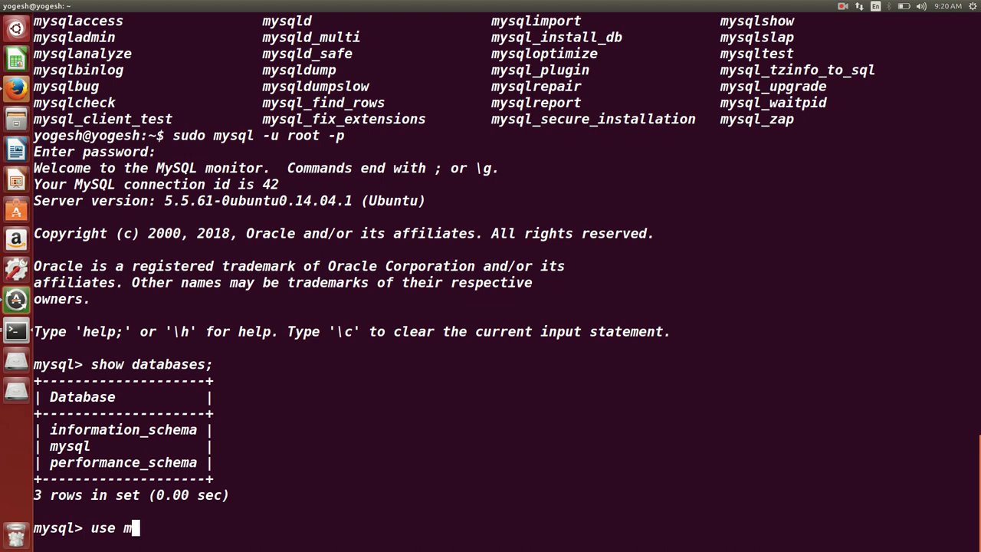
type("ysq")
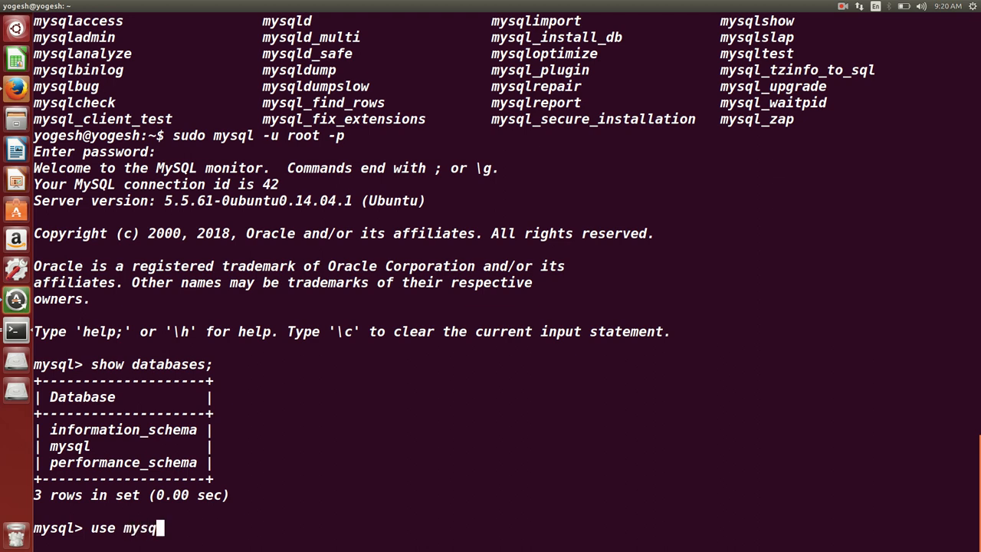
key("BackSpace")
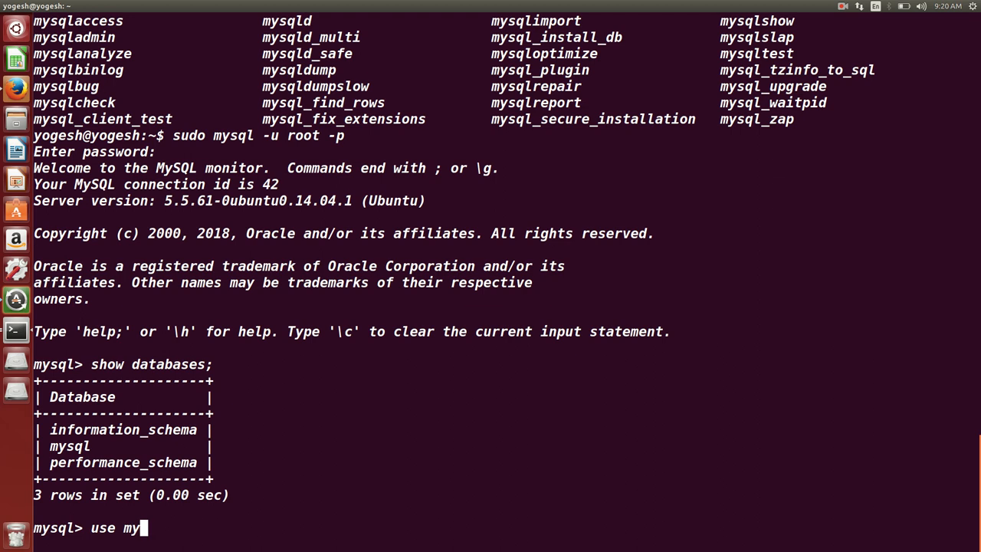
type("sql;")
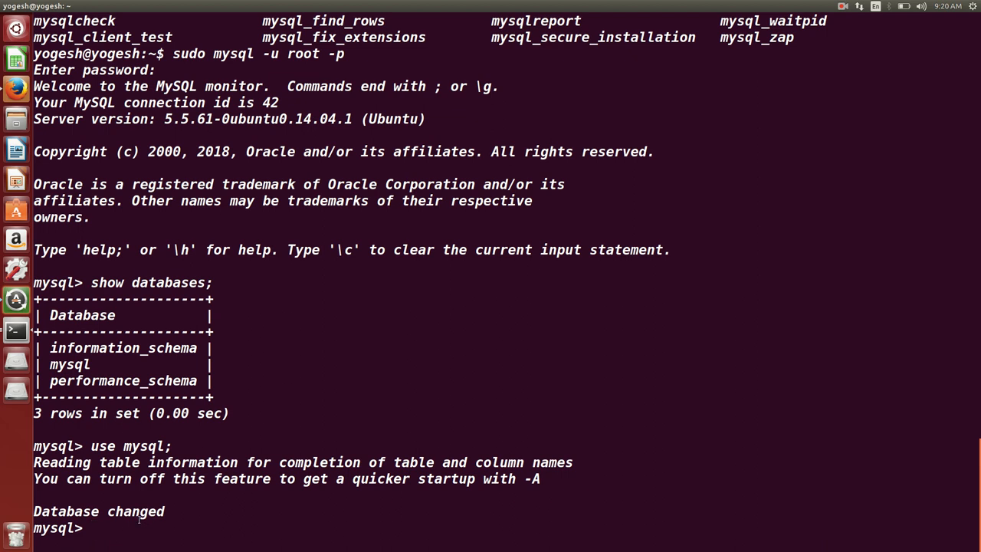
type("exit")
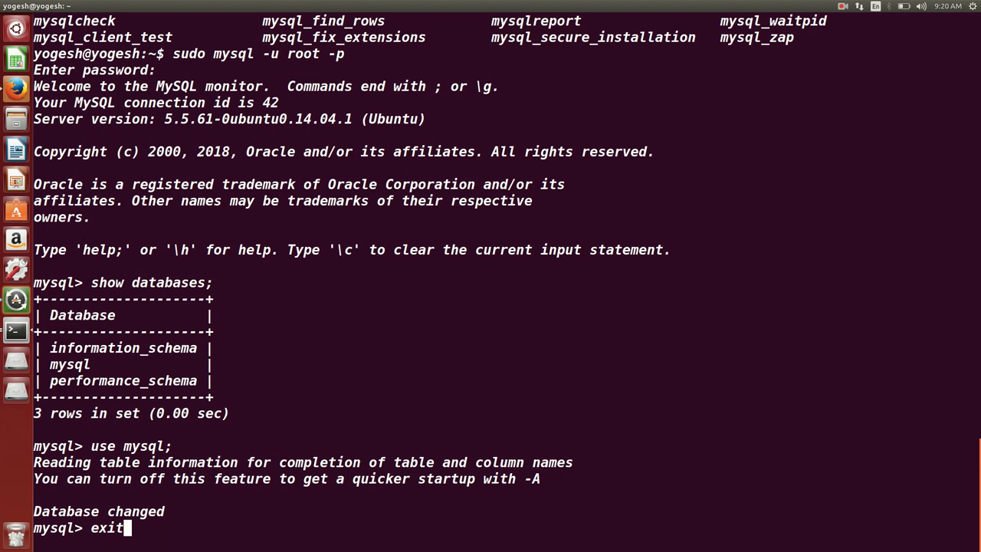